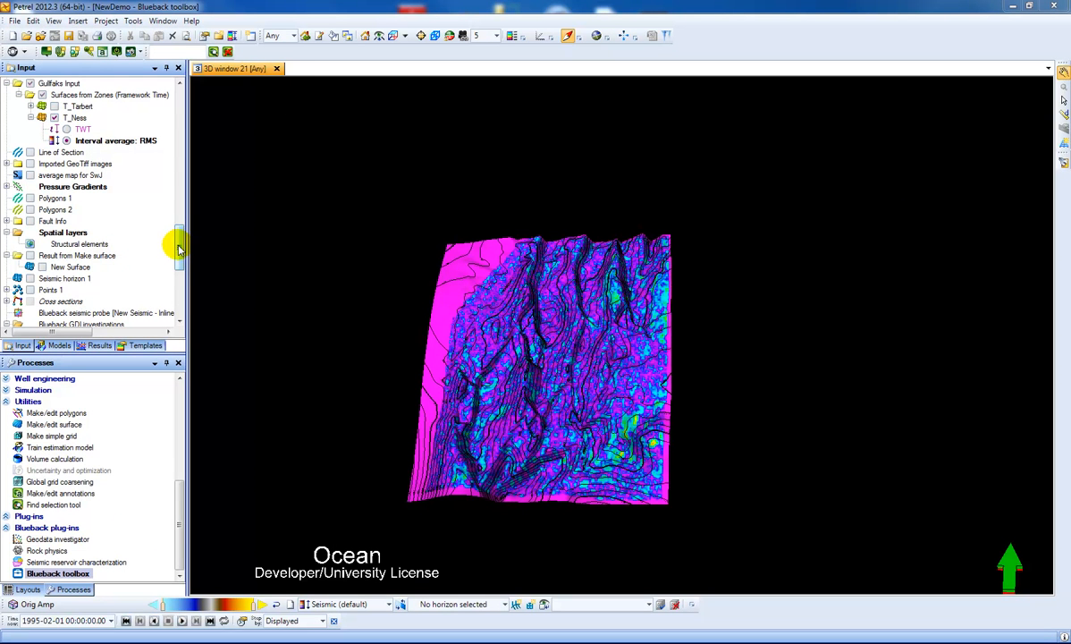
Display Inline 346 of the Orig Amp volume in an interpretation window
{"action": "scroll", "scroll_direction": "down", "scroll_amount": 3}
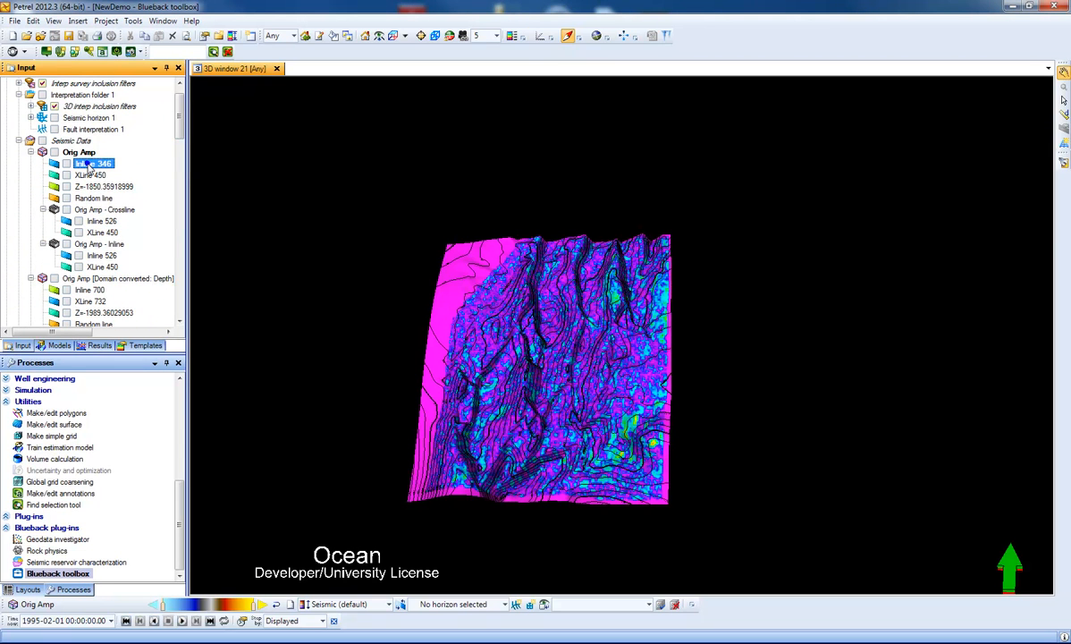
{"action": "double_click", "coordinate": [93, 164]}
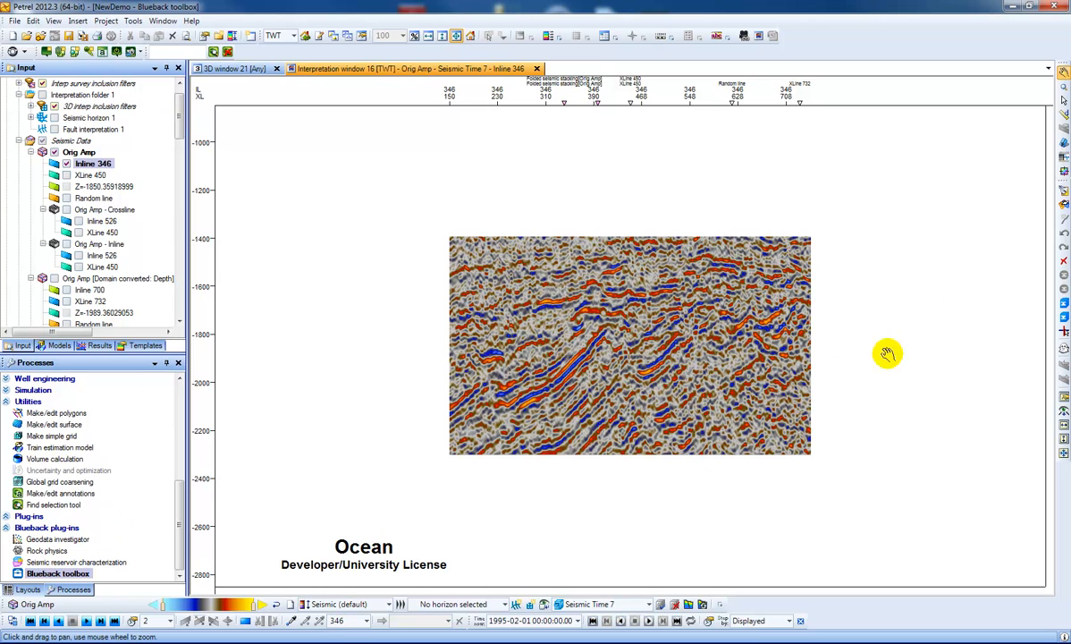
{"action": "mouse_move", "coordinate": [983, 204]}
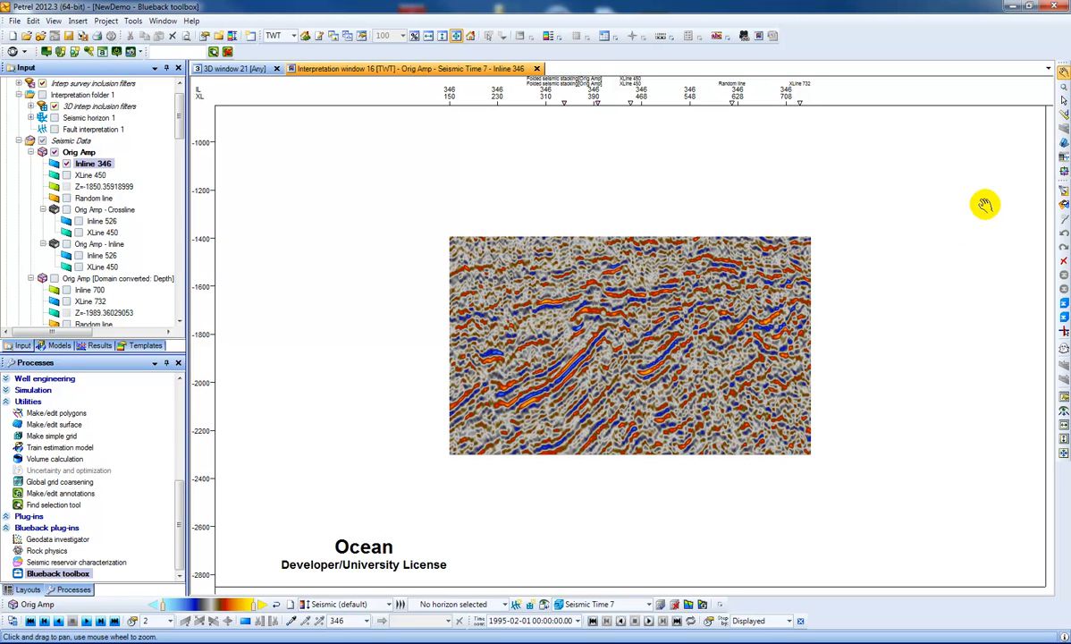
{"action": "mouse_move", "coordinate": [1062, 175]}
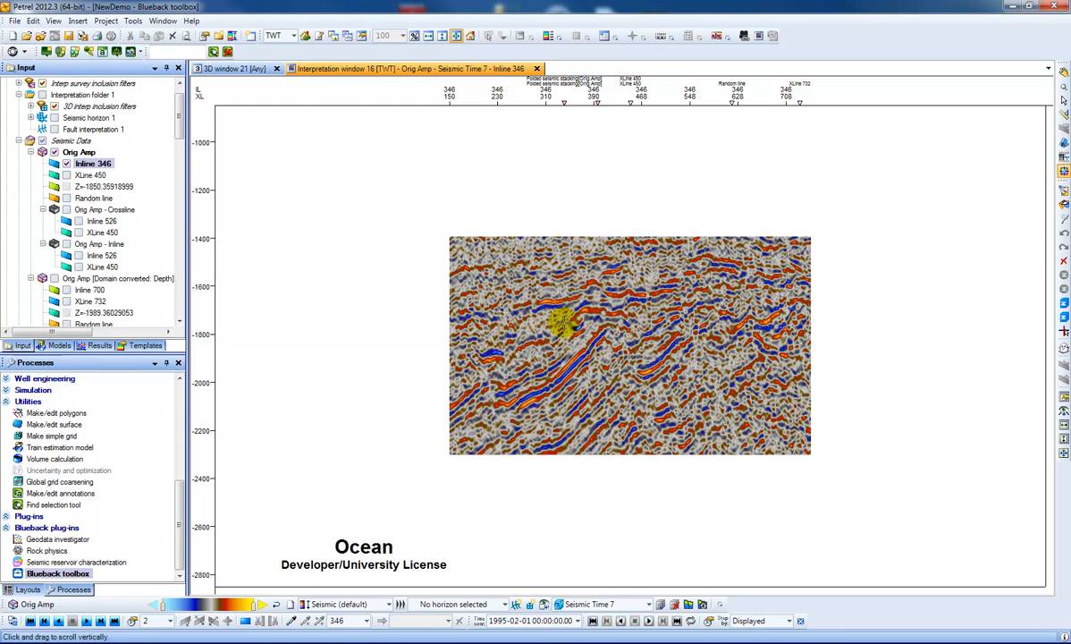
Draw a rectangular Blueback seismic probe over part of inline 346
{"action": "left_click_drag", "start_coordinate": [558, 325], "coordinate": [629, 336]}
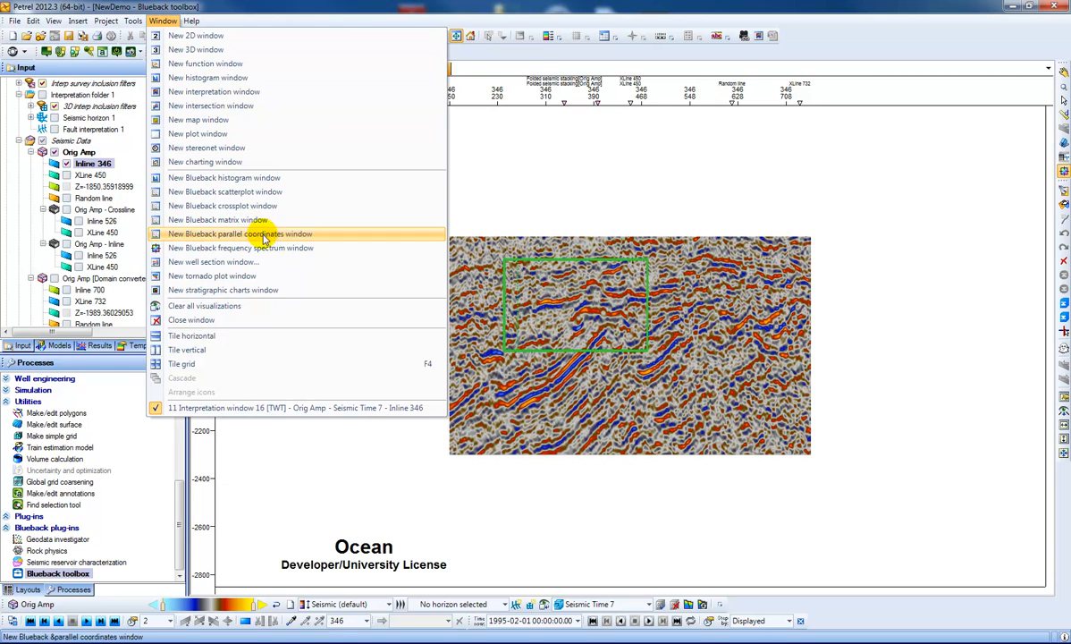
Create a Blueback frequency spectrum window tiled beside the inline and nudge the probe
{"action": "left_click", "coordinate": [240, 246]}
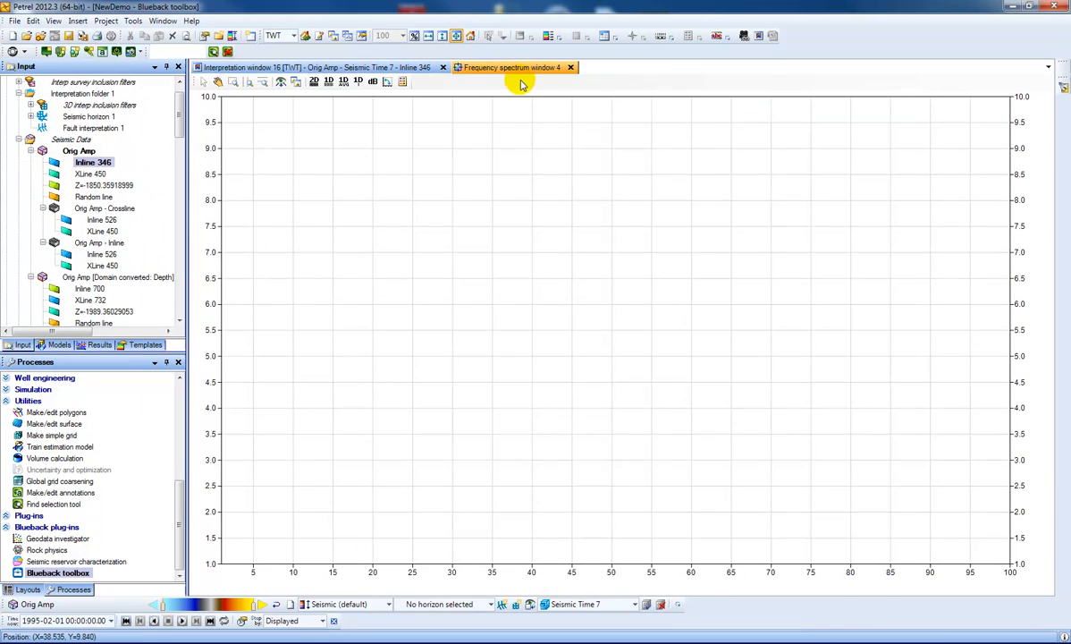
{"action": "left_click", "coordinate": [318, 68]}
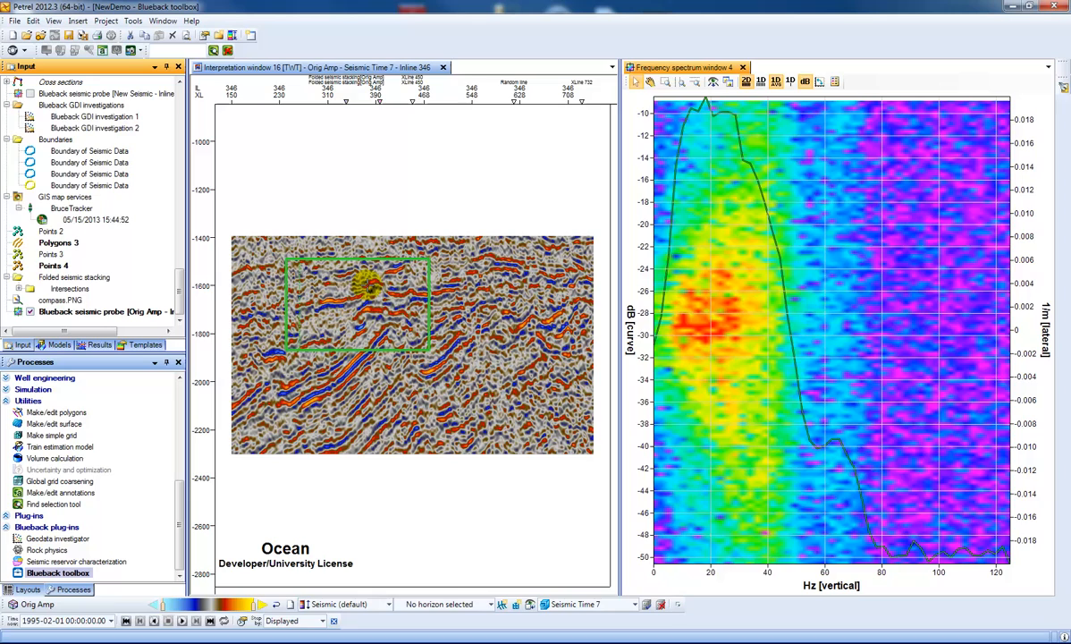
{"action": "left_click_drag", "start_coordinate": [362, 300], "coordinate": [426, 331]}
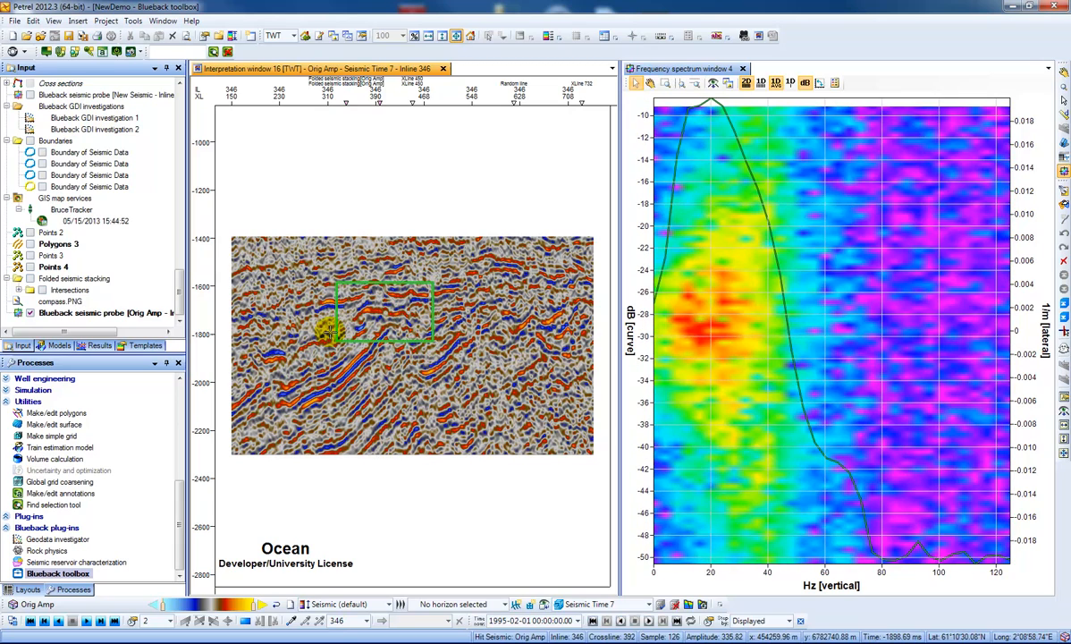
Set the probe's seismic data to Orig Amp [Phase] [Realized] and apply an overlay opacity in Style
{"action": "left_click", "coordinate": [89, 311]}
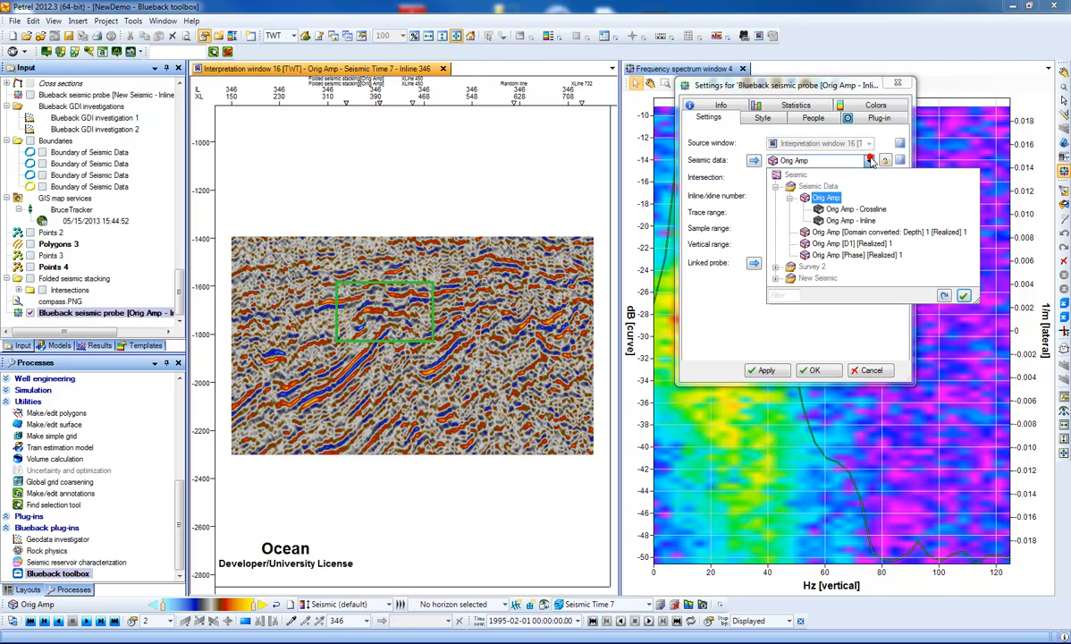
{"action": "left_click", "coordinate": [859, 254]}
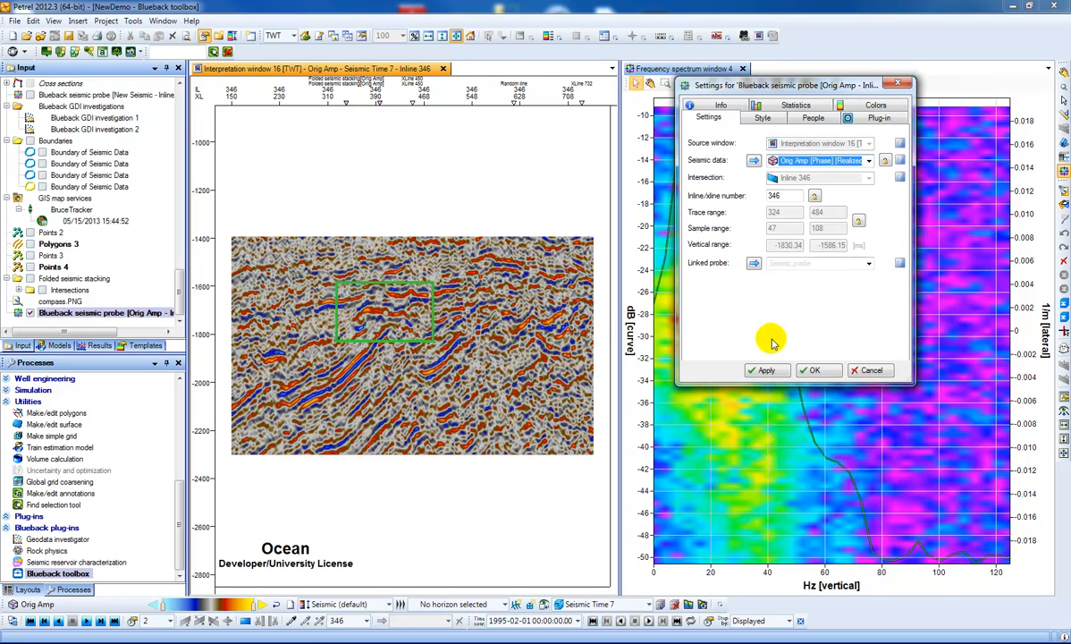
{"action": "left_click", "coordinate": [766, 370]}
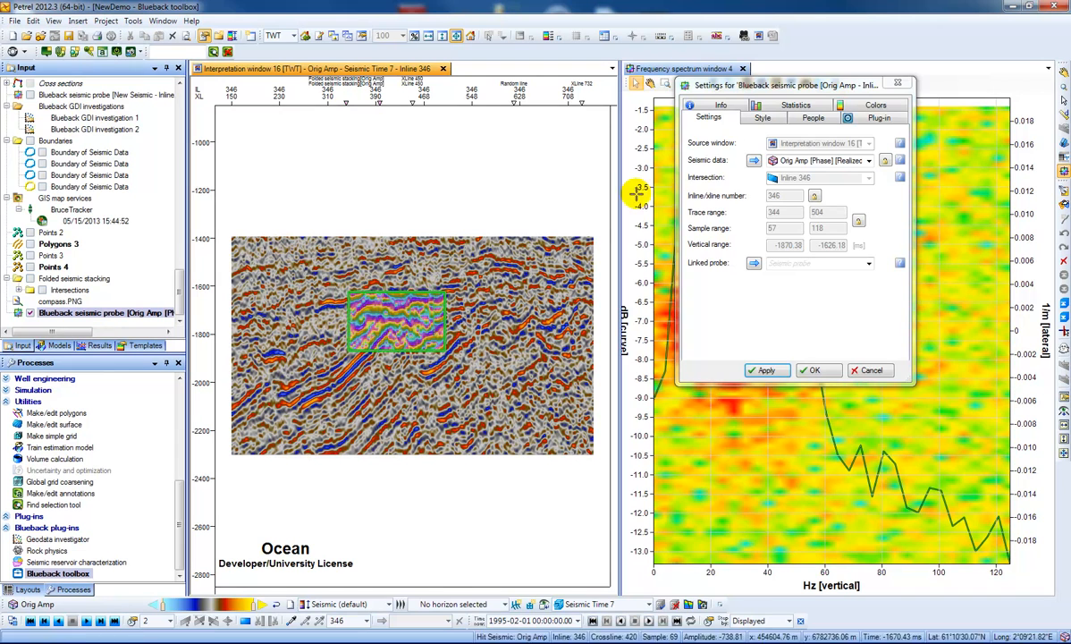
{"action": "left_click", "coordinate": [762, 118]}
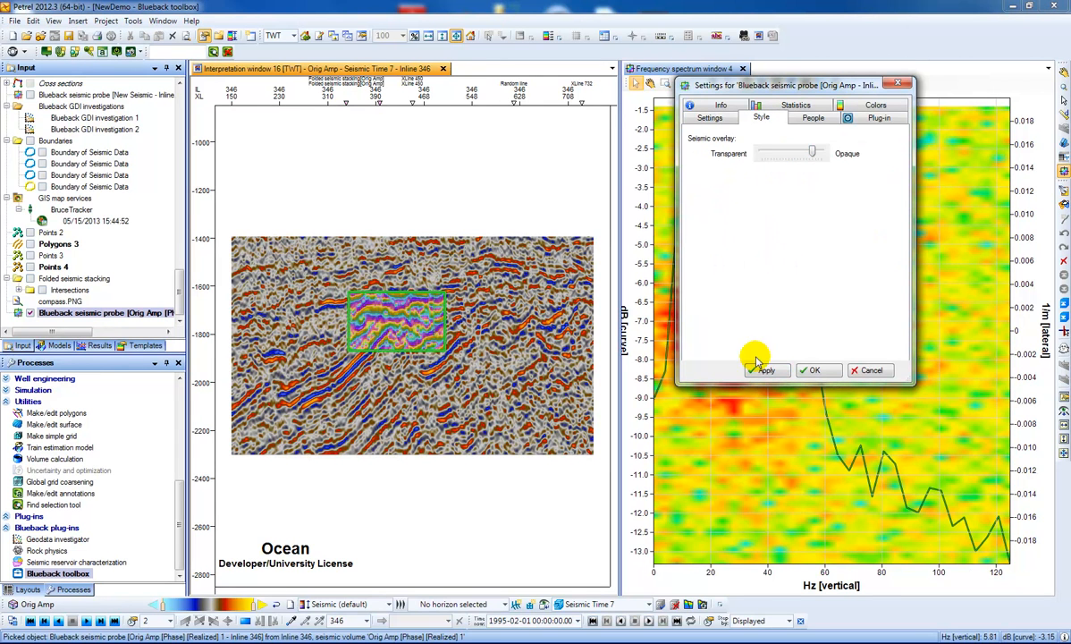
{"action": "left_click", "coordinate": [766, 369]}
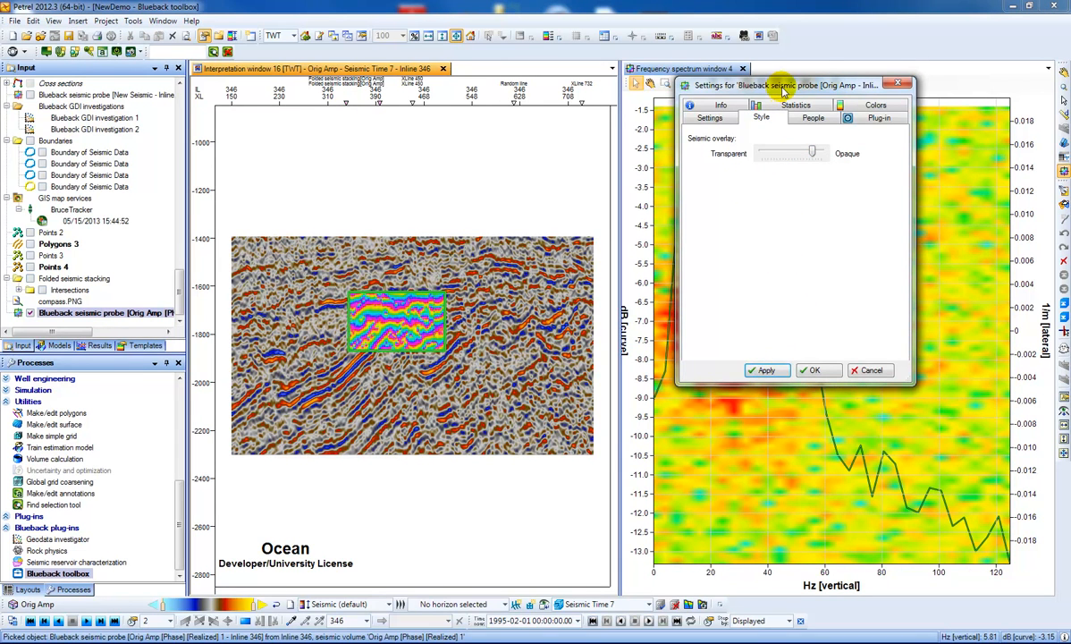
Switch the probe's seismic data to New Seismic, confirm, and move the probe left on the section
{"action": "left_click", "coordinate": [709, 147]}
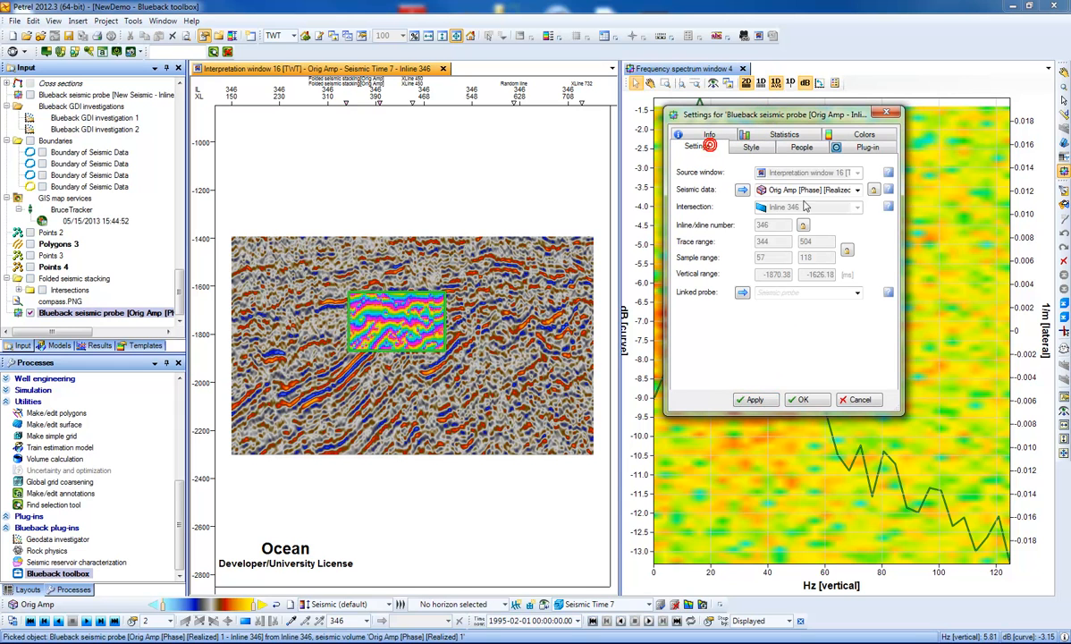
{"action": "mouse_move", "coordinate": [814, 190]}
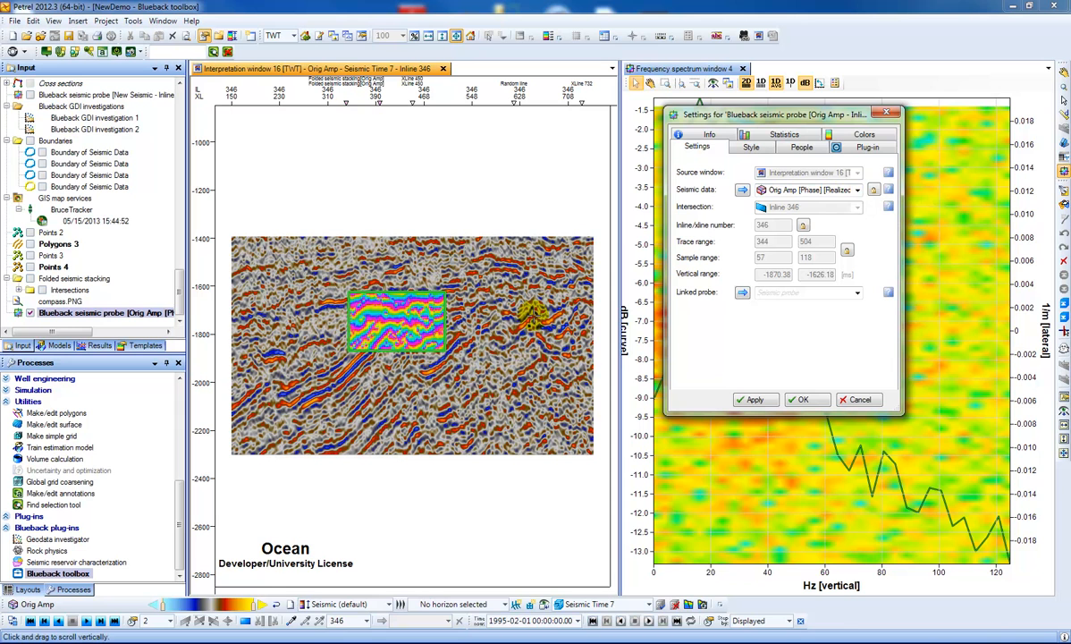
{"action": "left_click", "coordinate": [856, 189]}
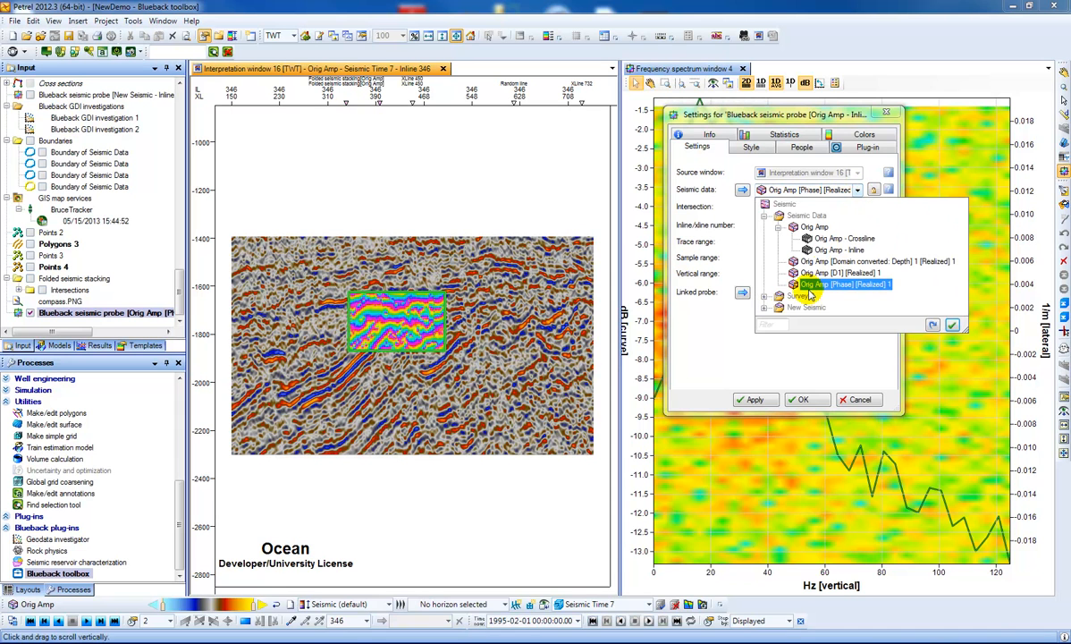
{"action": "left_click", "coordinate": [805, 308]}
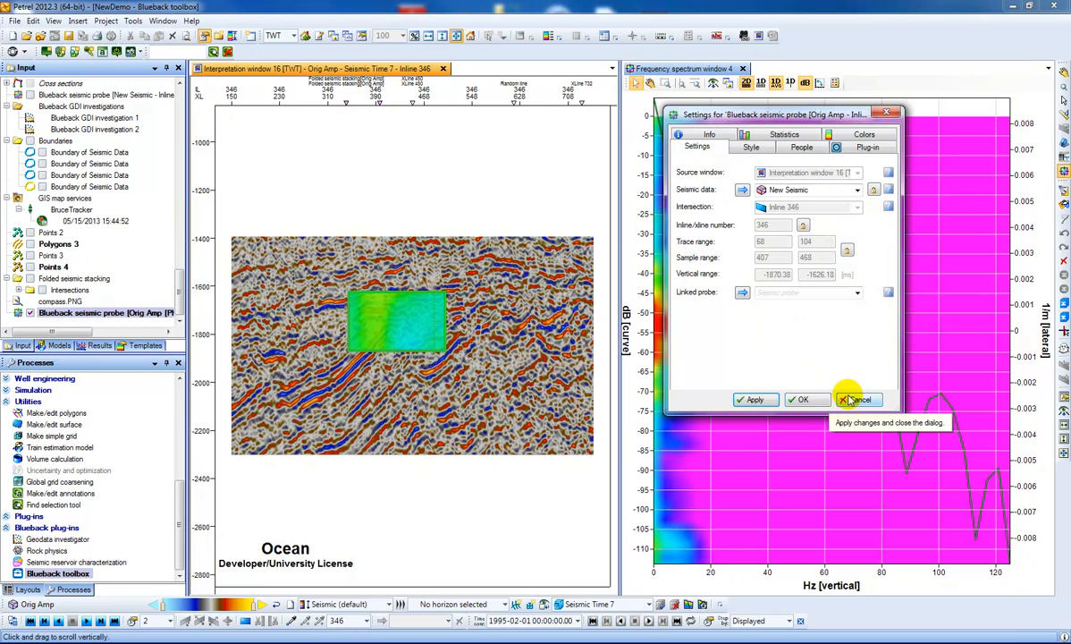
{"action": "left_click", "coordinate": [801, 398]}
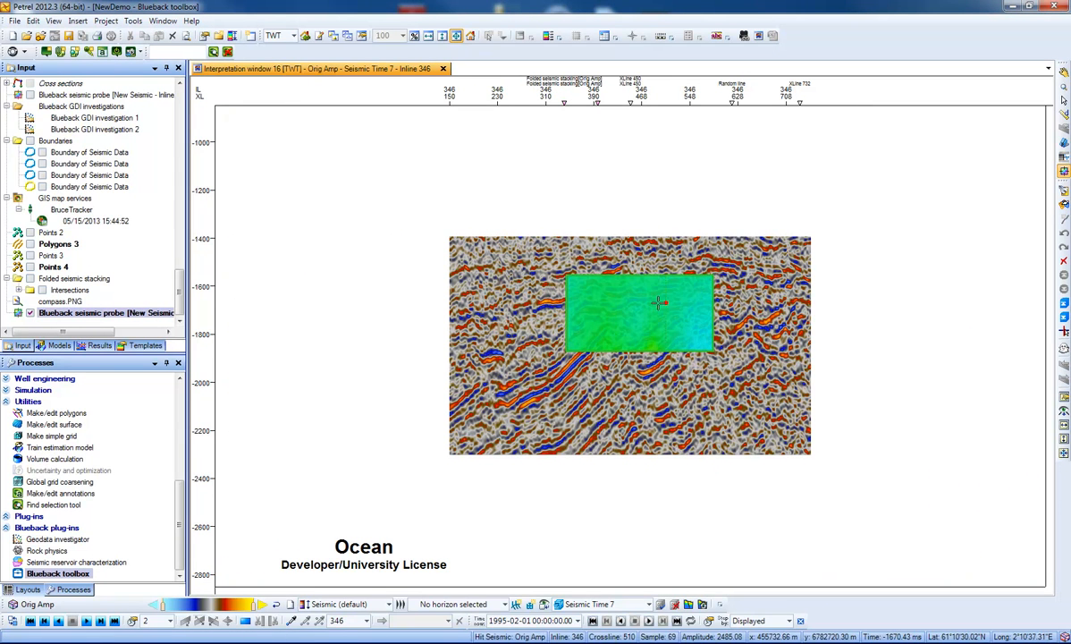
{"action": "left_click_drag", "start_coordinate": [659, 302], "coordinate": [555, 272]}
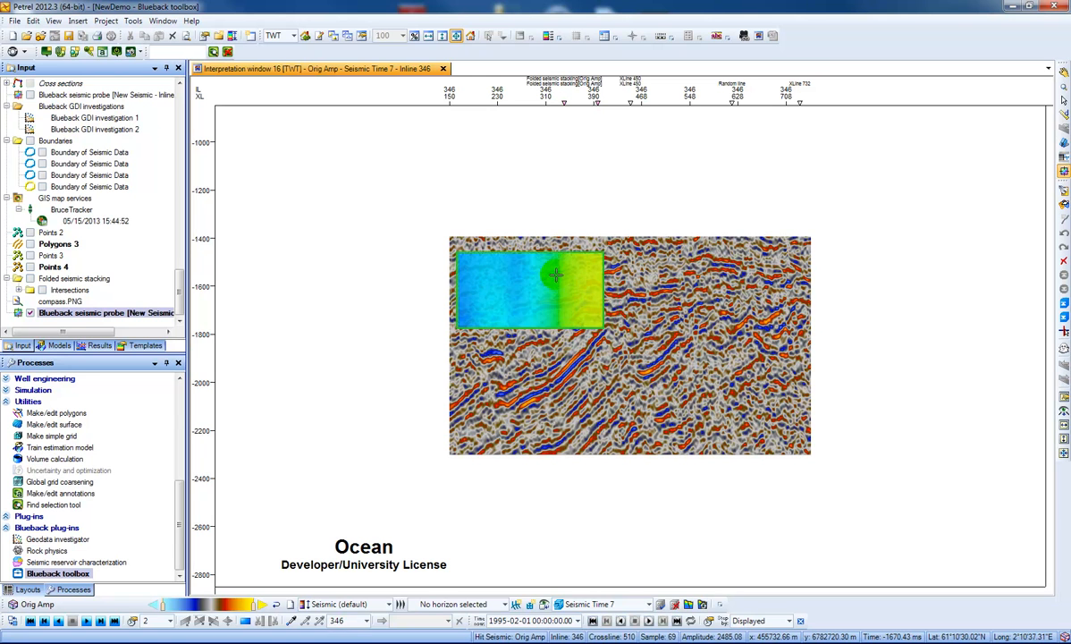
{"action": "left_click", "coordinate": [161, 22]}
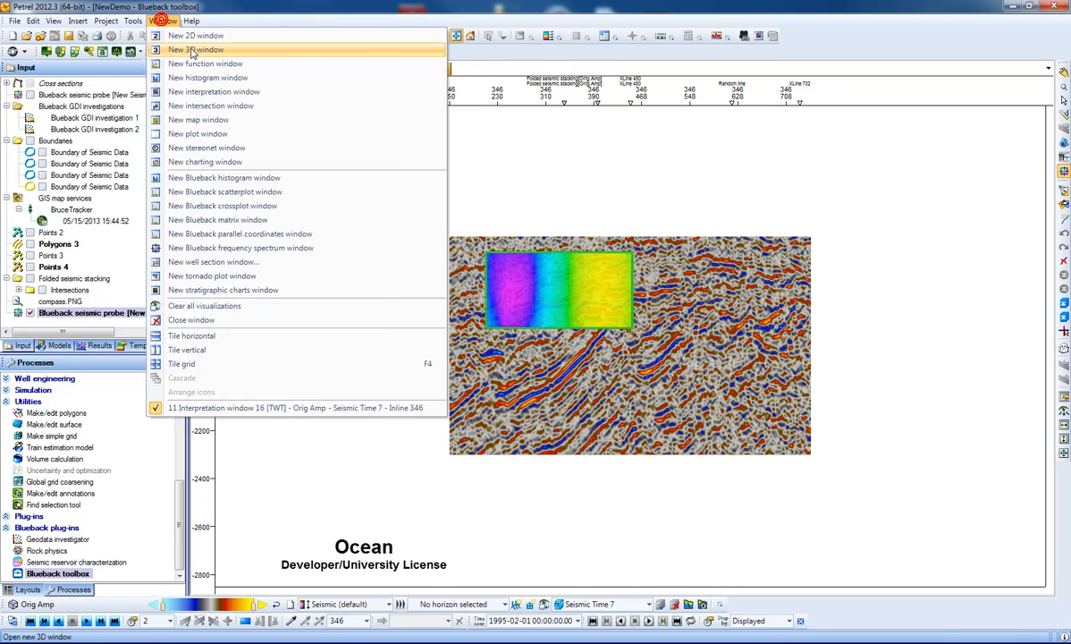
Create a 3D window tiled beside the inline view and browse the Input tree toward New Seismic
{"action": "left_click", "coordinate": [195, 51]}
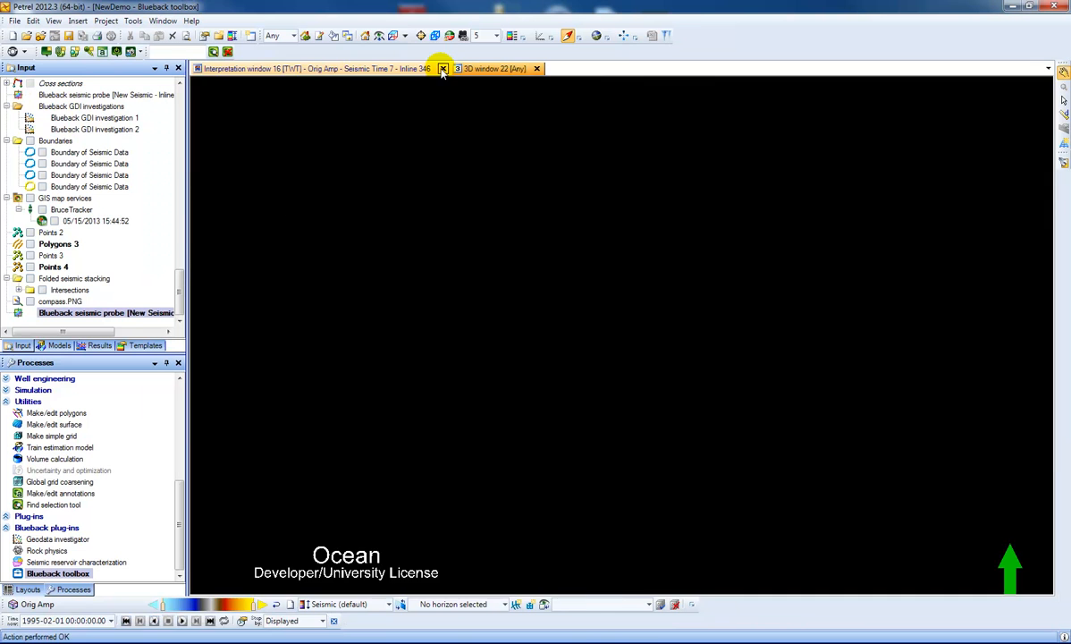
{"action": "left_click", "coordinate": [318, 68]}
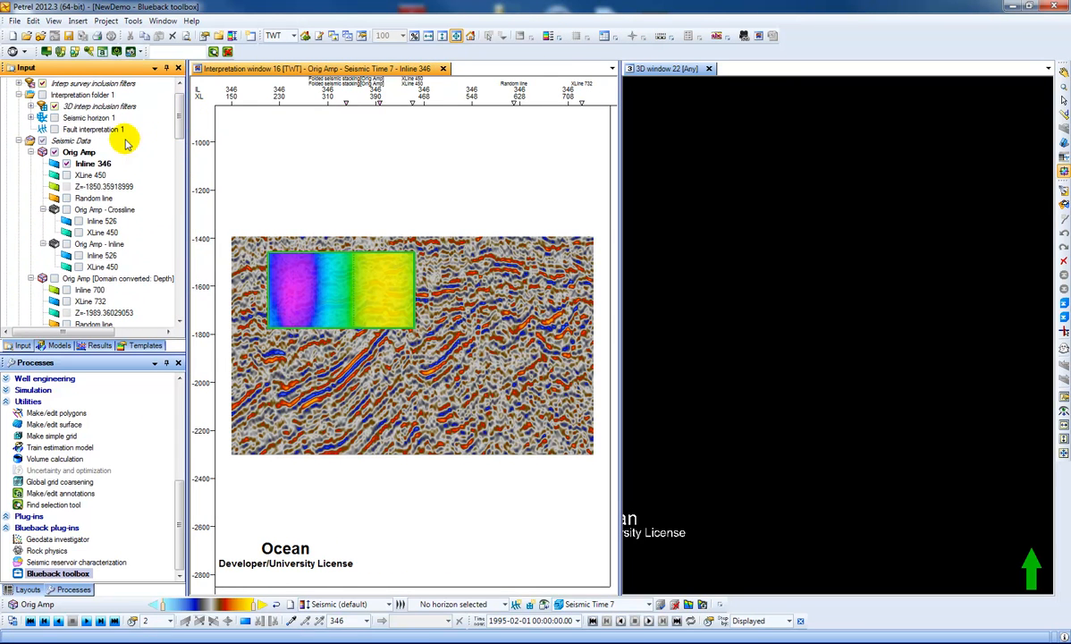
{"action": "left_click", "coordinate": [79, 152]}
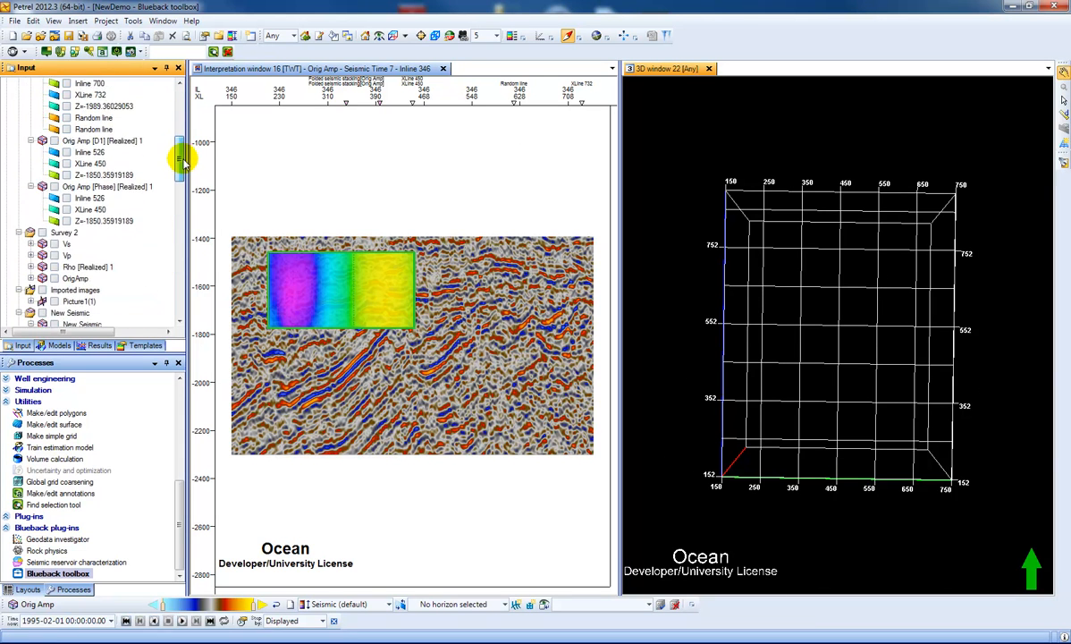
{"action": "scroll", "scroll_direction": "down", "scroll_amount": 3}
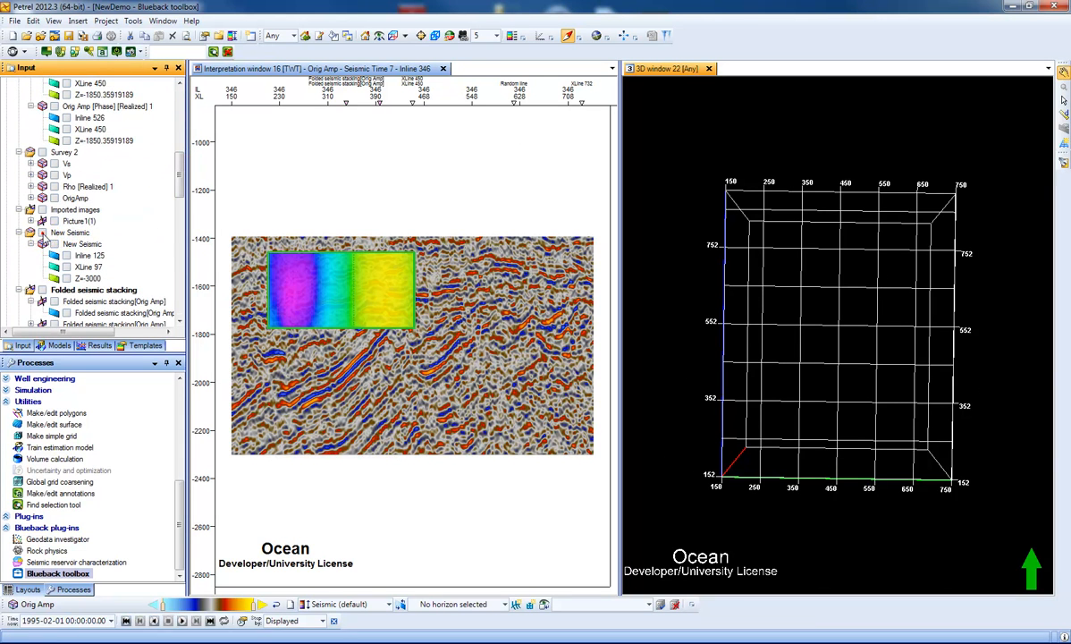